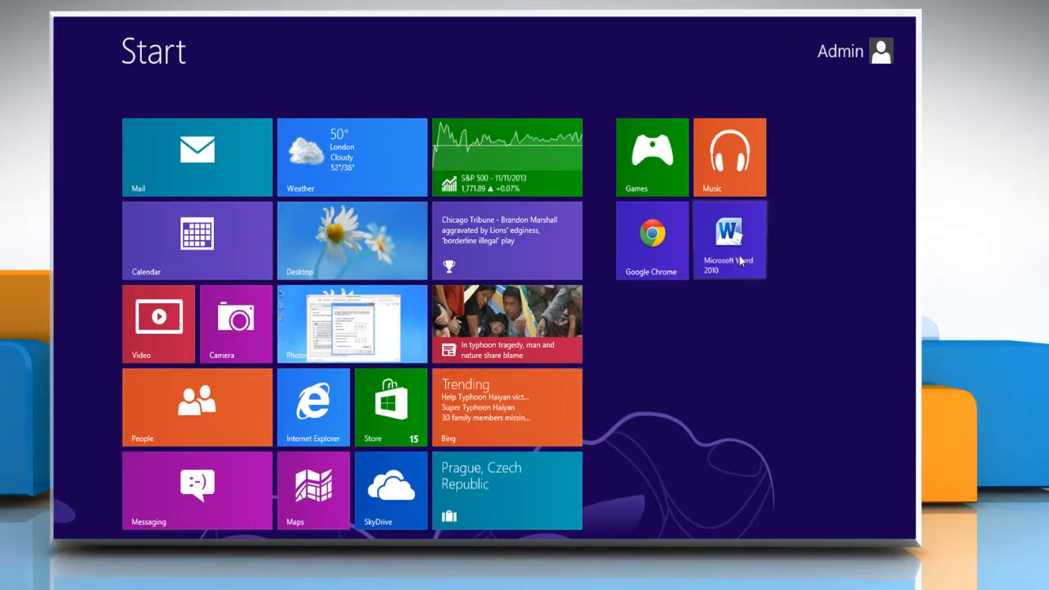
# Launch Microsoft Word 2010 from its Start screen tile
pyautogui.click(729, 239)
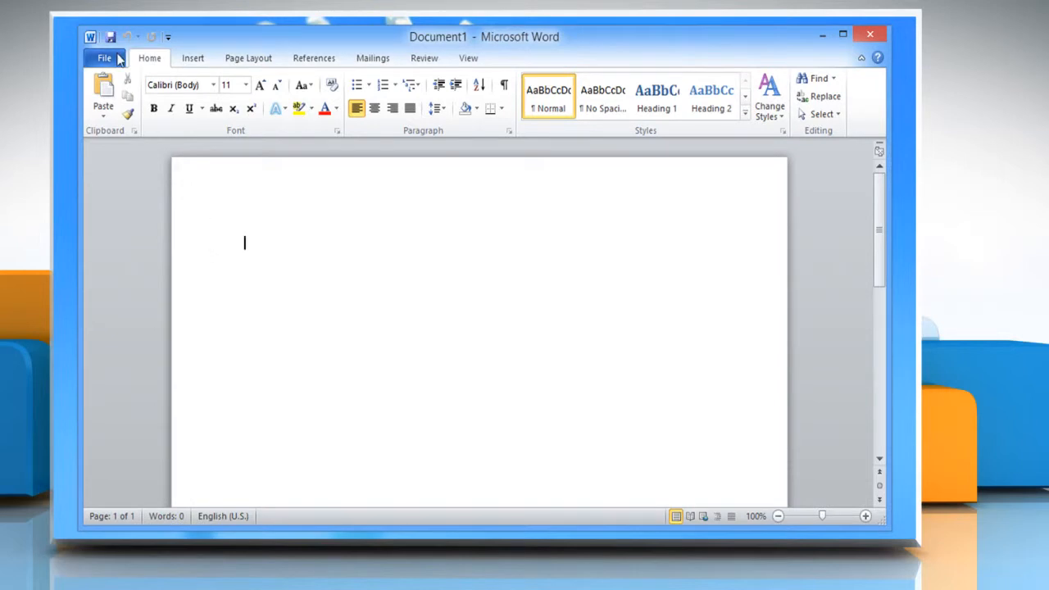
# Open the IYOGI TECHNICAL SUPPORT document from the File menu
pyautogui.click(104, 57)
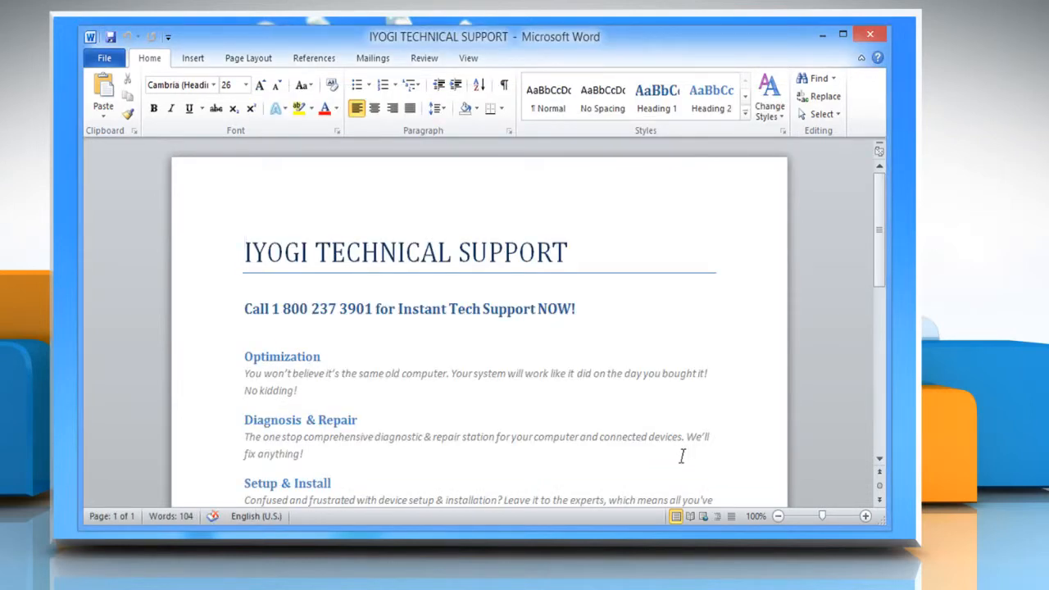
# Apply the Fancy style set through Change Styles
pyautogui.click(769, 97)
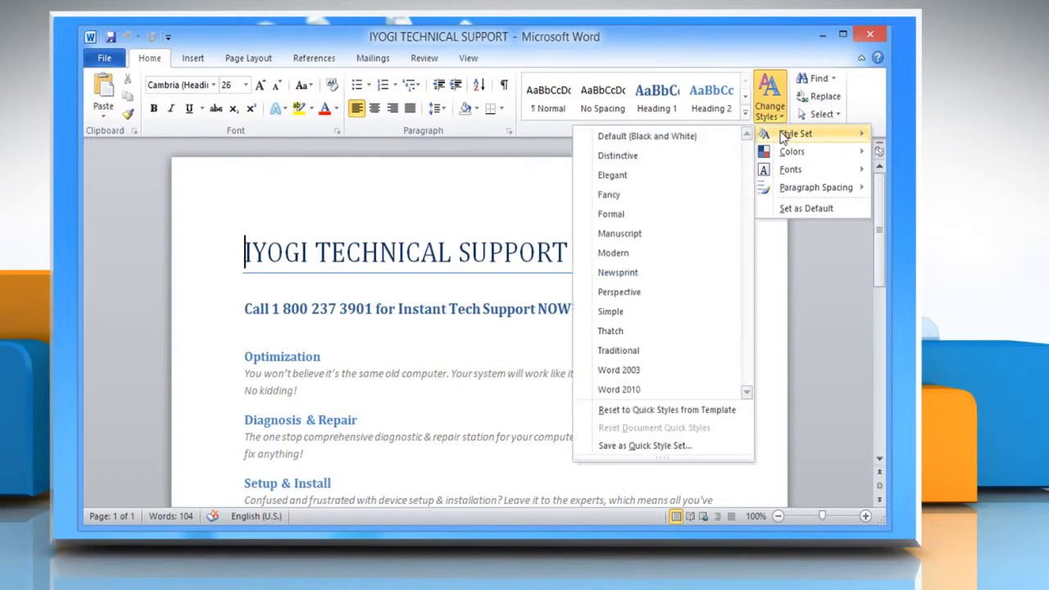
pyautogui.moveTo(617, 155)
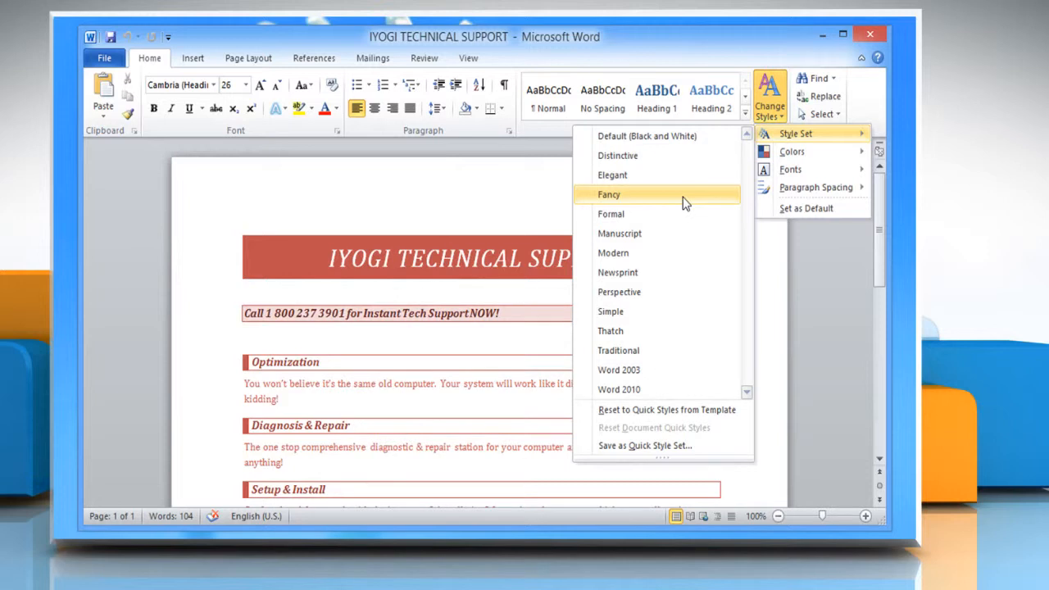
pyautogui.click(609, 194)
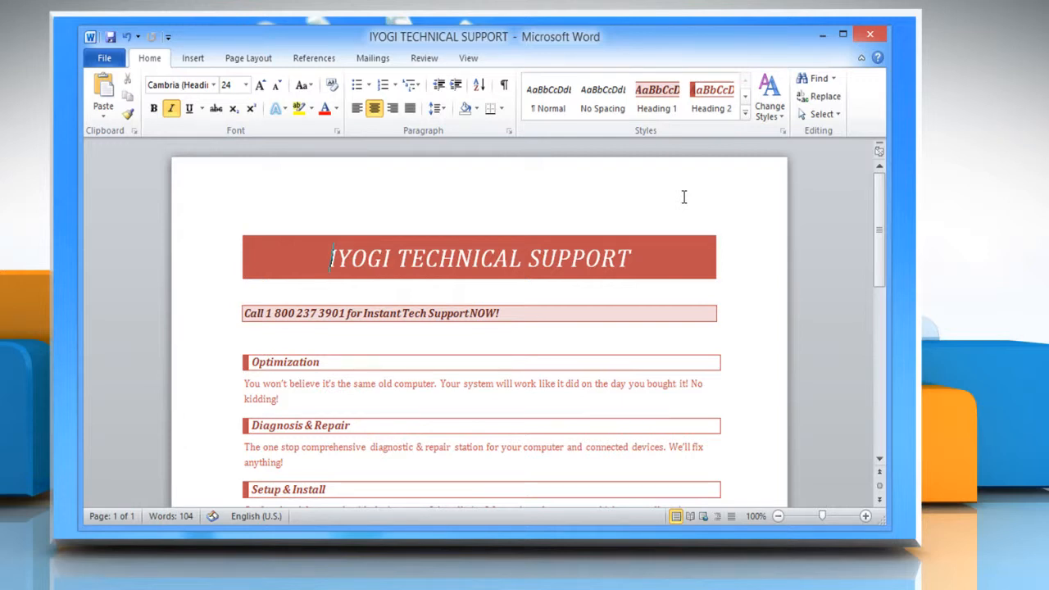
pyautogui.moveTo(752, 137)
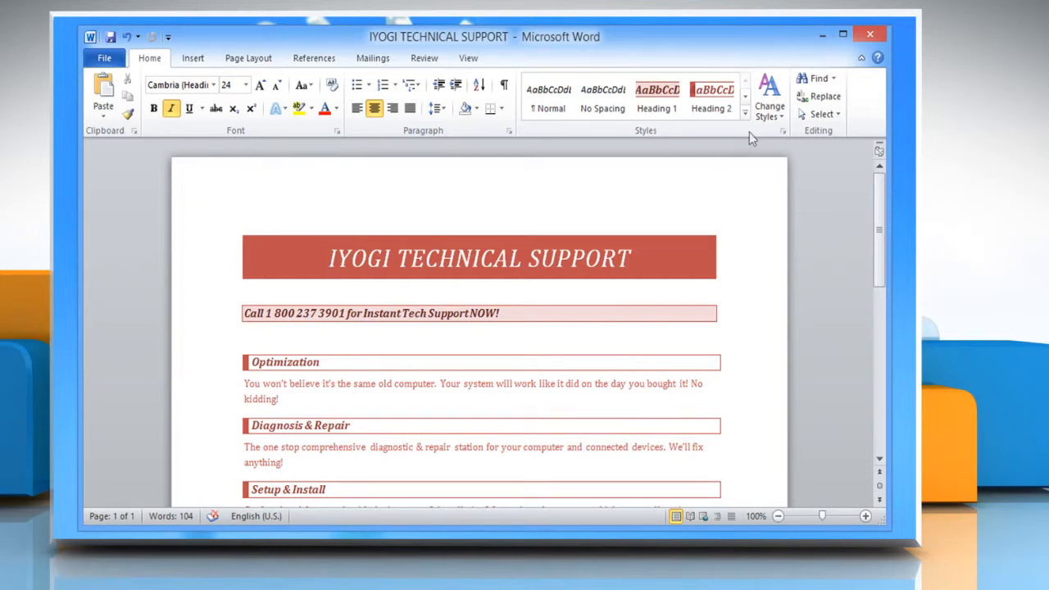
# Set the Fancy style set as the default through Change Styles
pyautogui.click(769, 98)
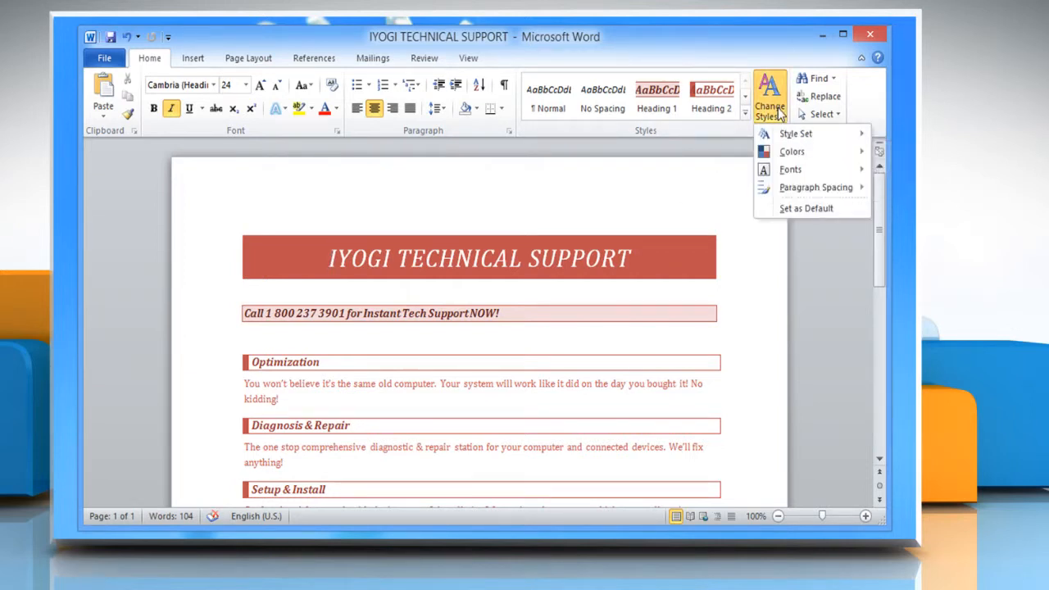
pyautogui.moveTo(805, 208)
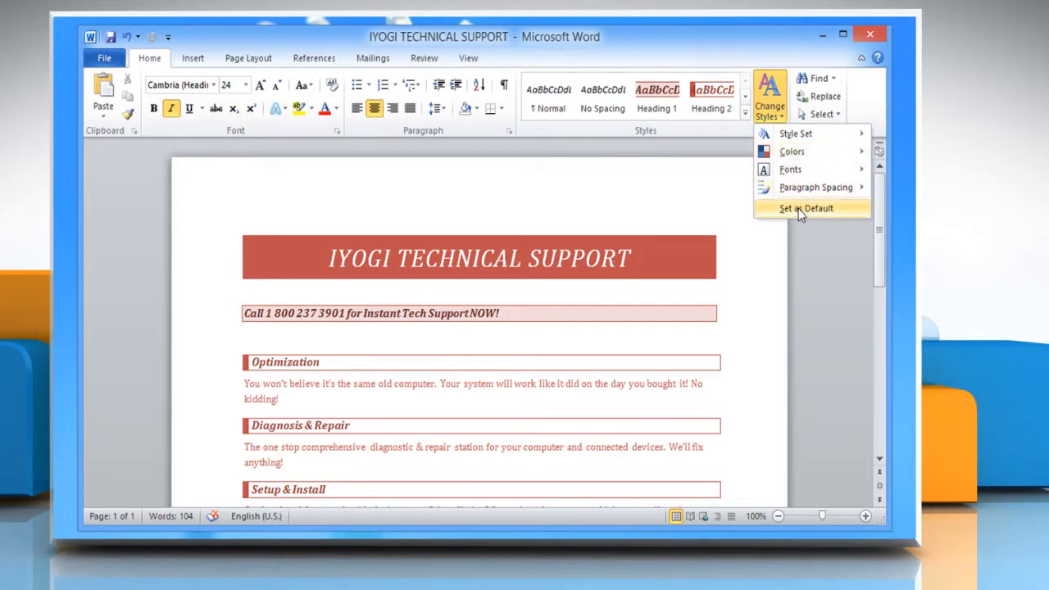
pyautogui.click(807, 207)
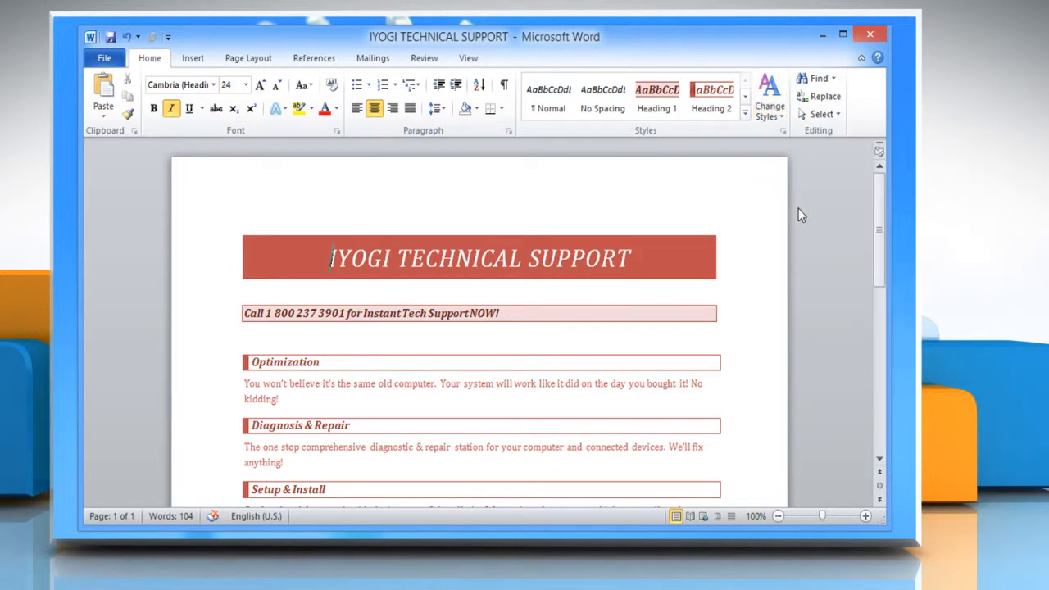